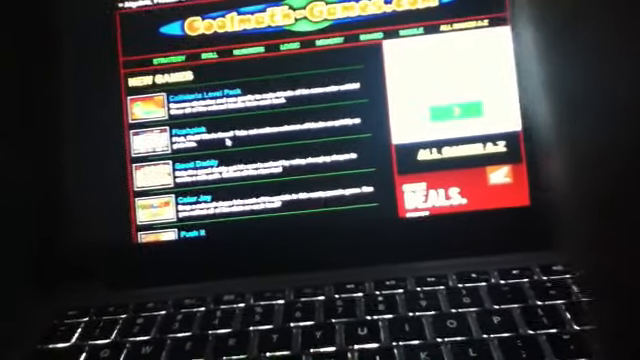
# Scroll down the Coolmath Games page to bring the Run 2 game into view
pyautogui.scroll(-3)
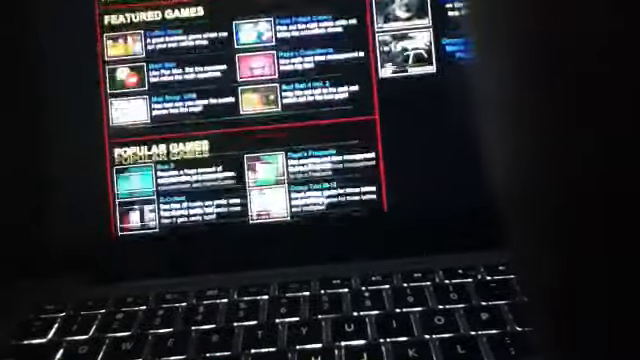
pyautogui.scroll(-3)
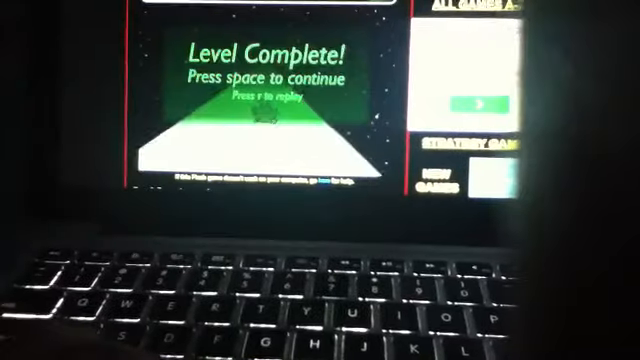
# Continue from the Level Complete screen into the next Run 2 level
pyautogui.press('space')
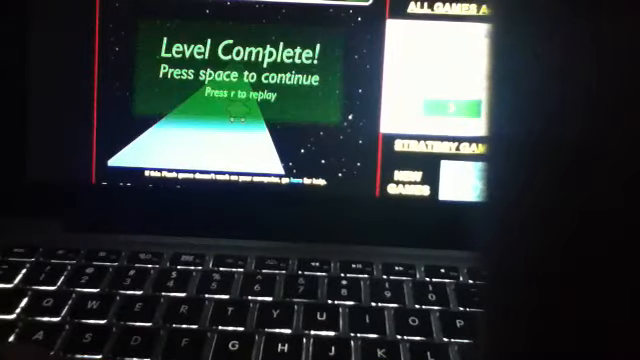
# Advance past Level Complete to start the level 'Seems Familiar Somehow'
pyautogui.press('space')
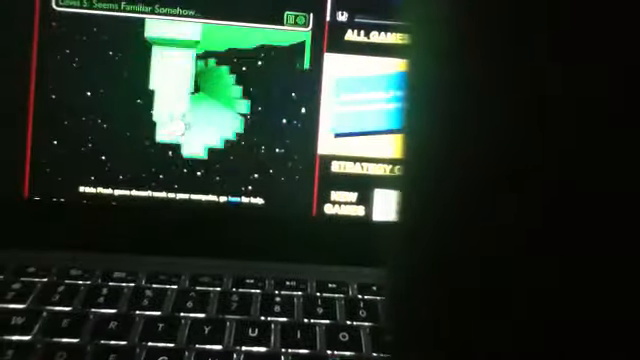